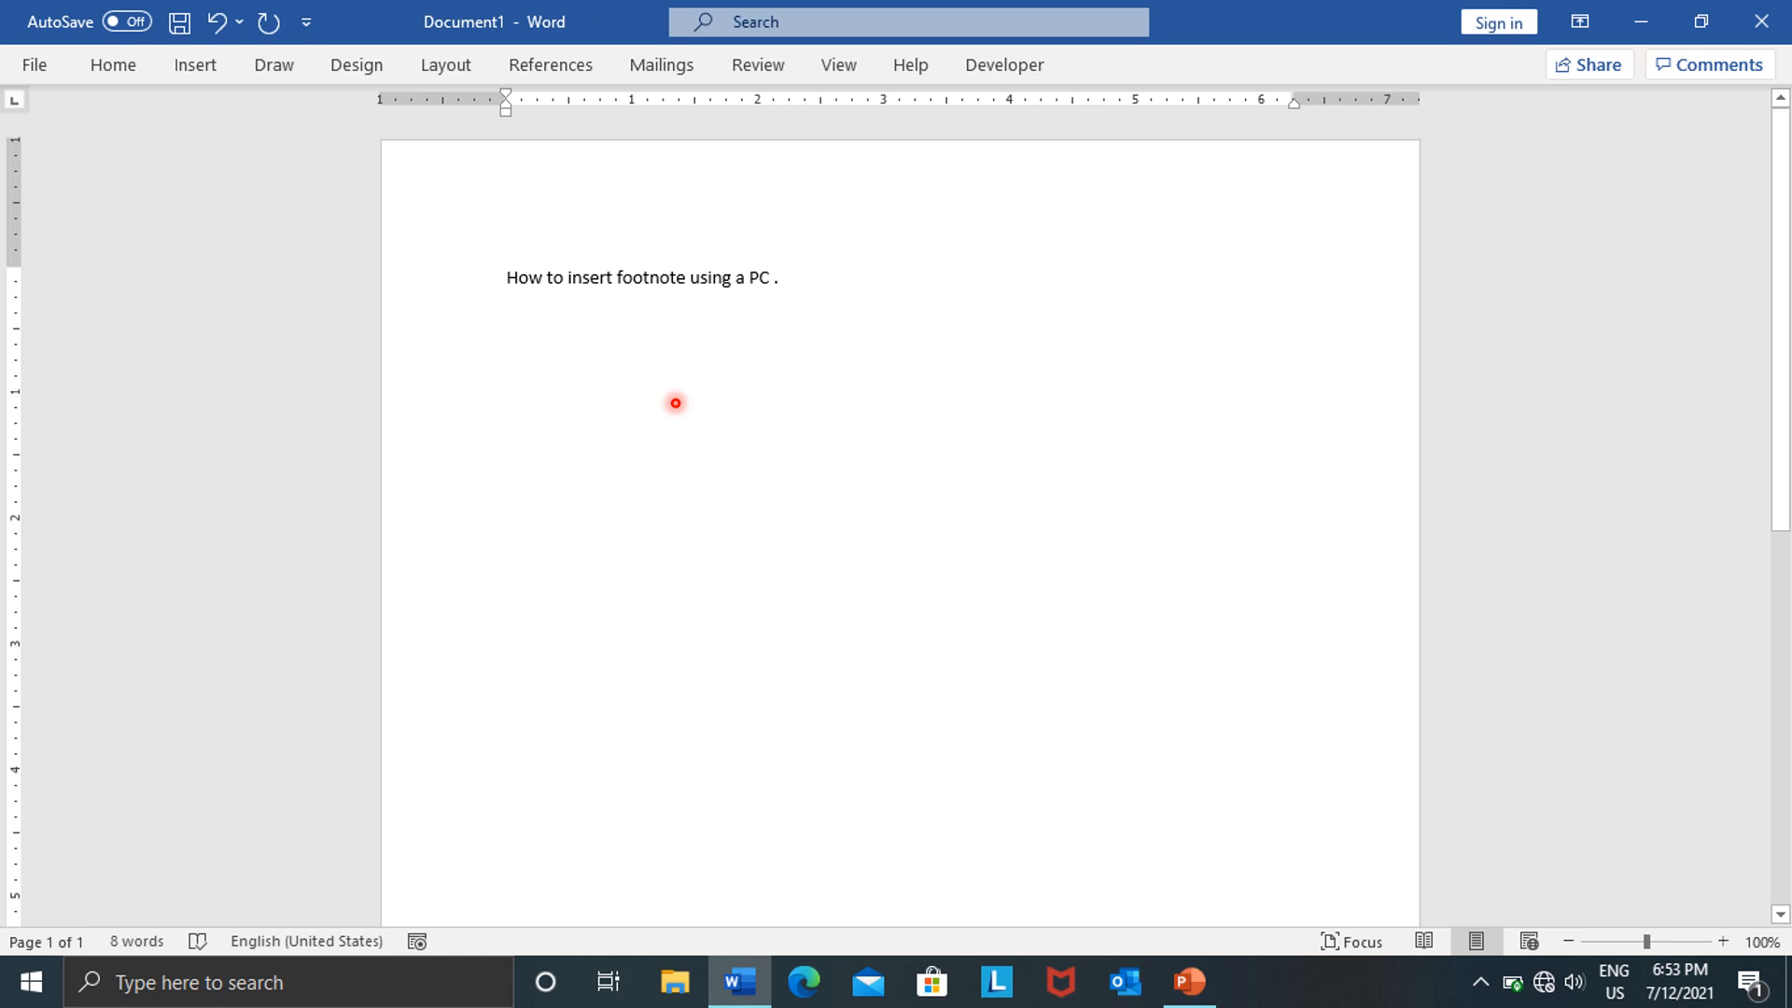
mouse_move(568, 331)
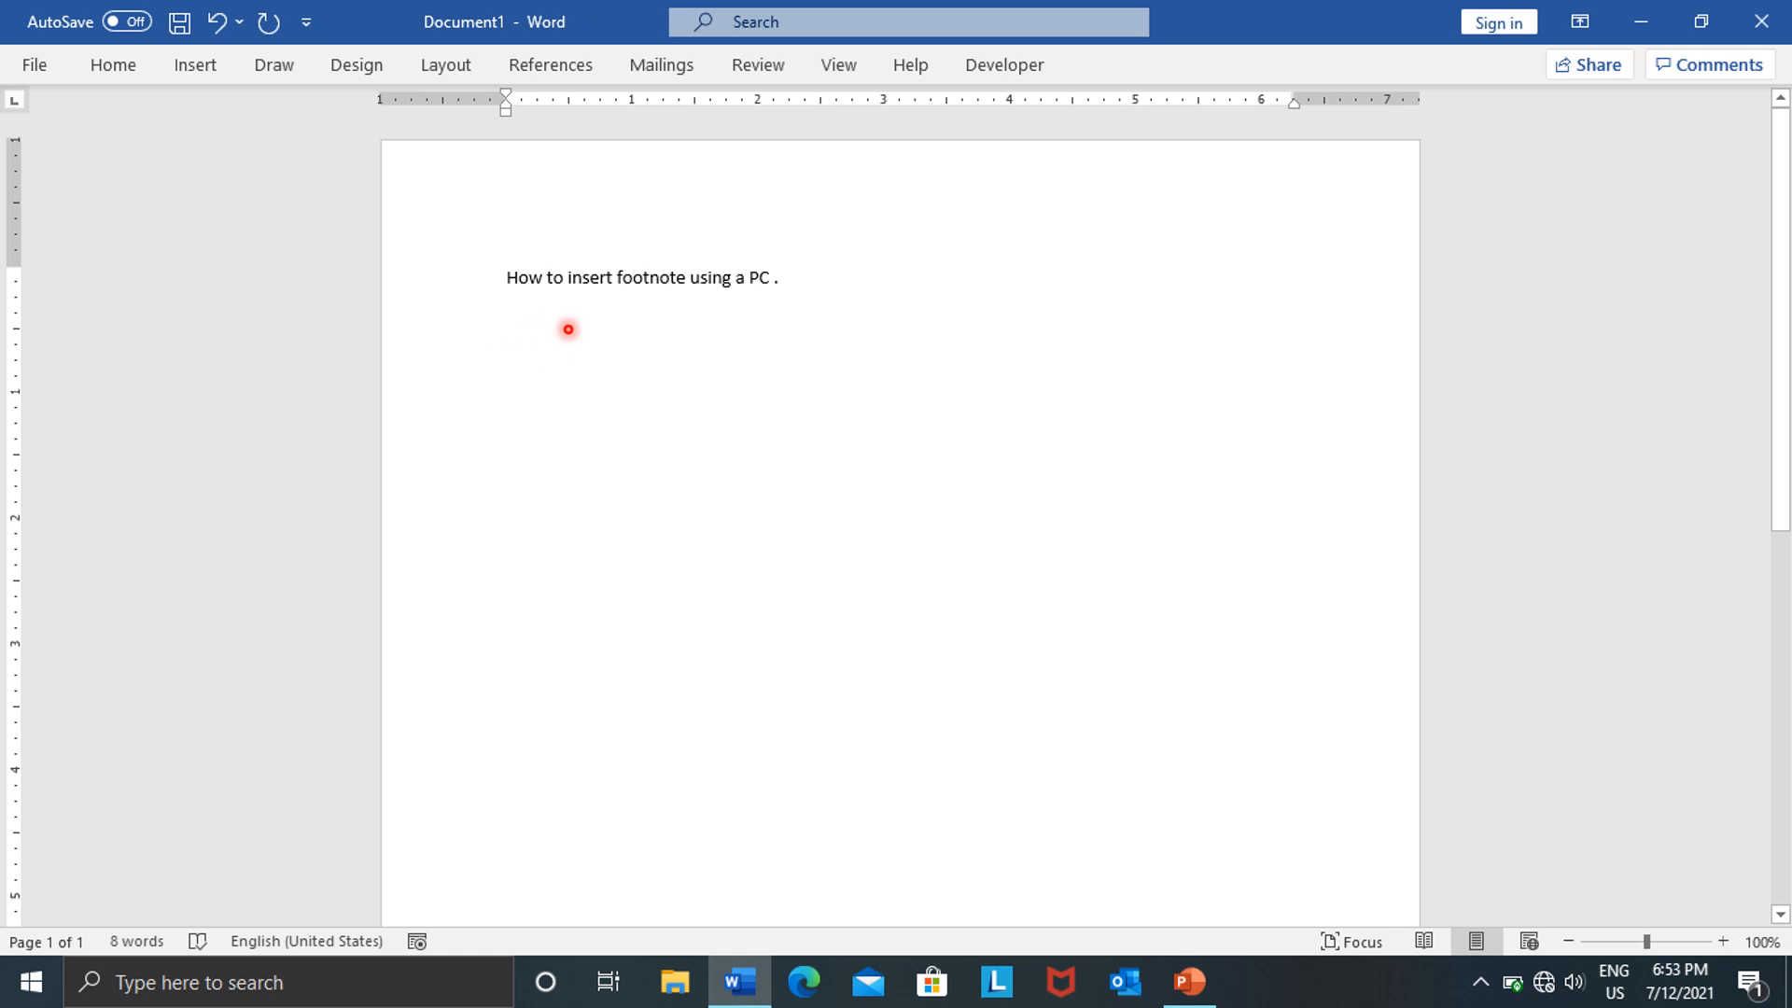
mouse_move(768, 327)
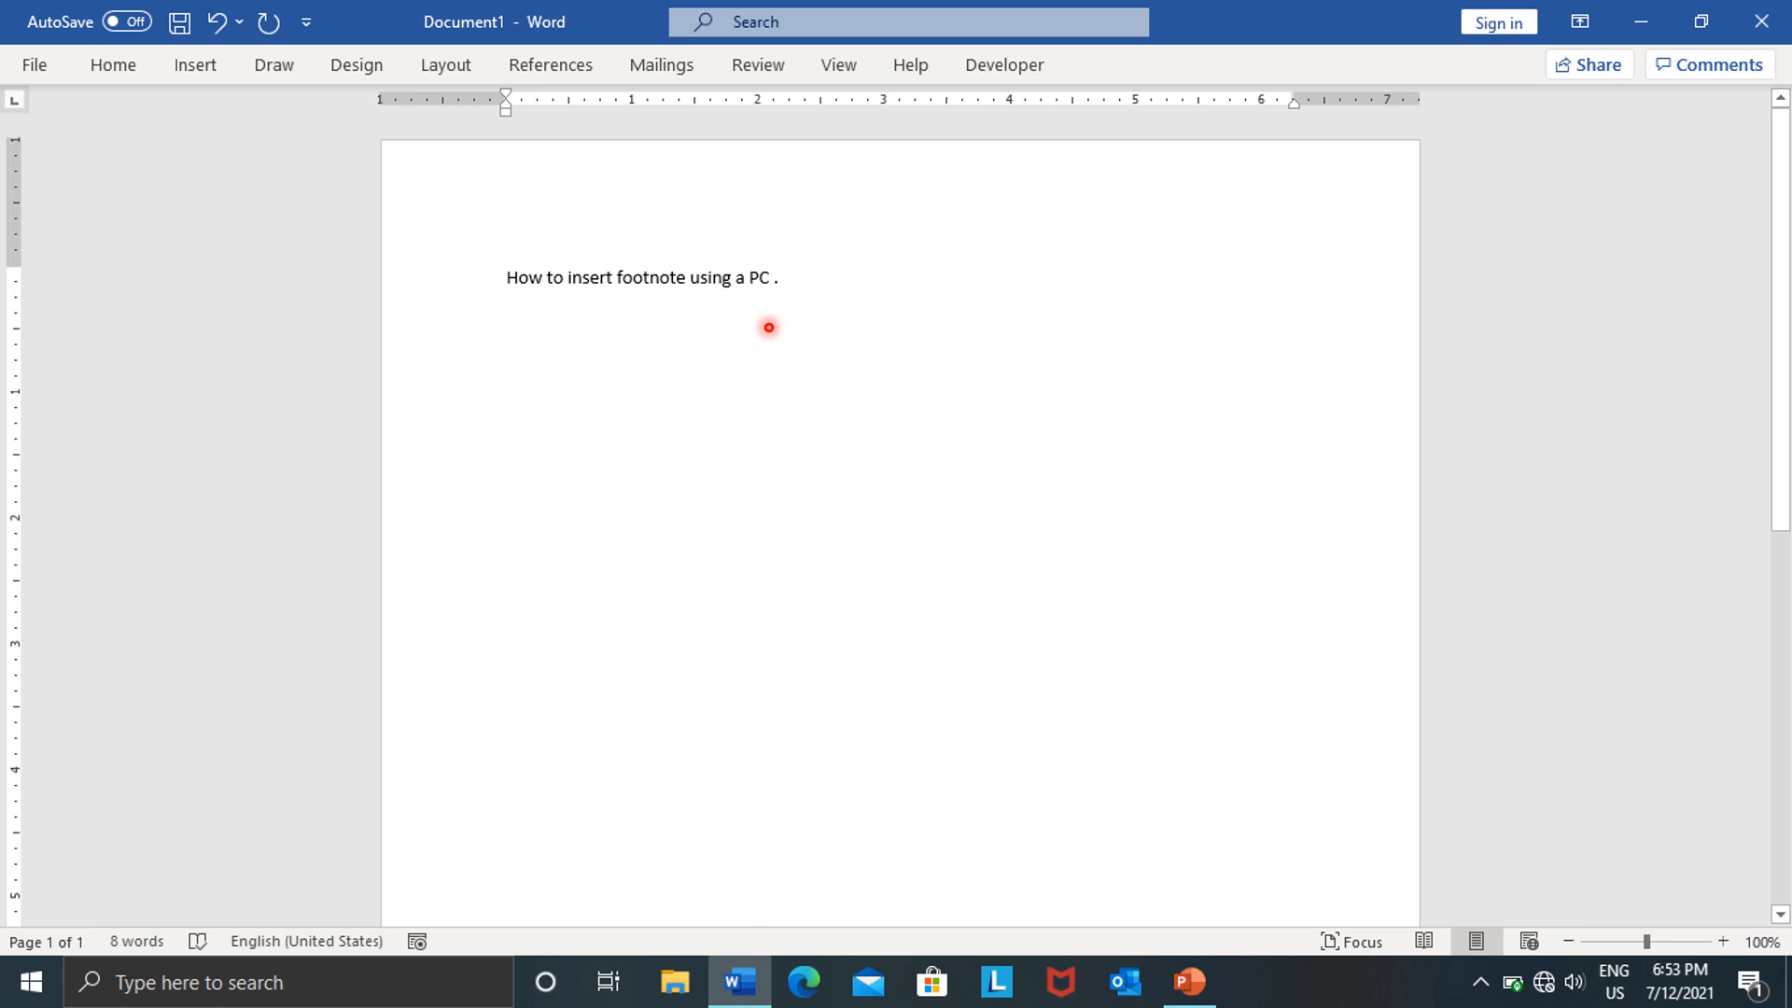
mouse_move(867, 315)
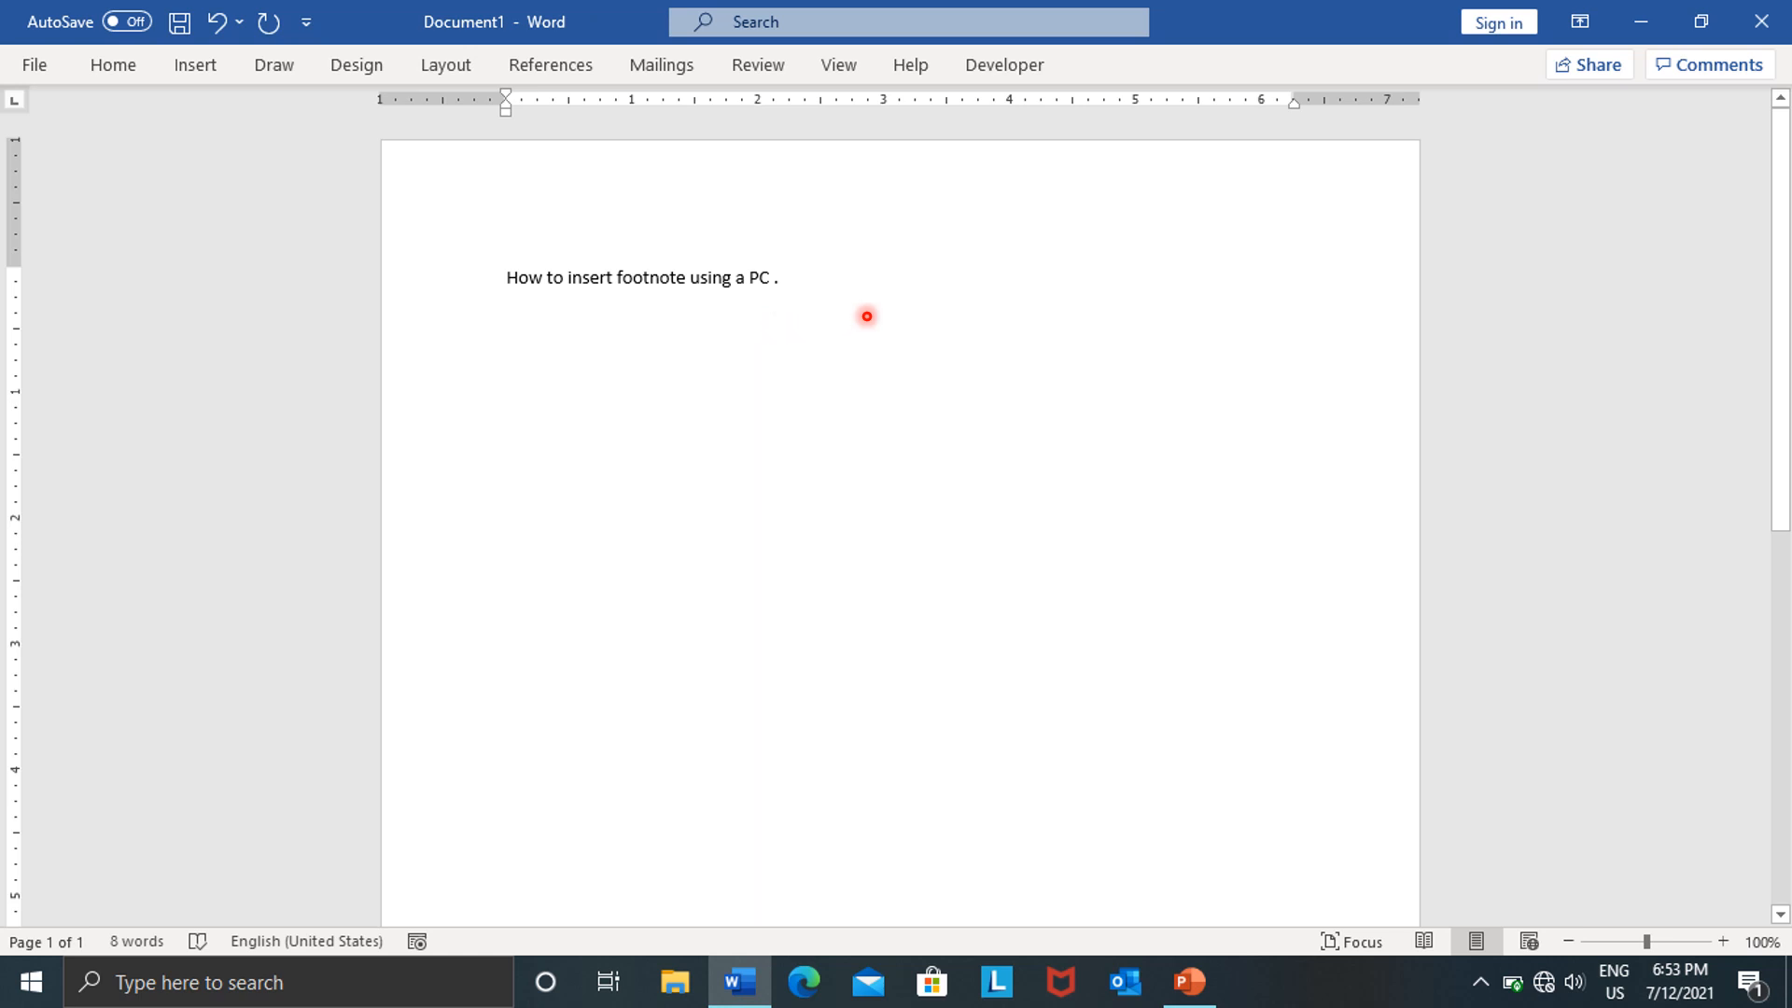
mouse_move(566, 142)
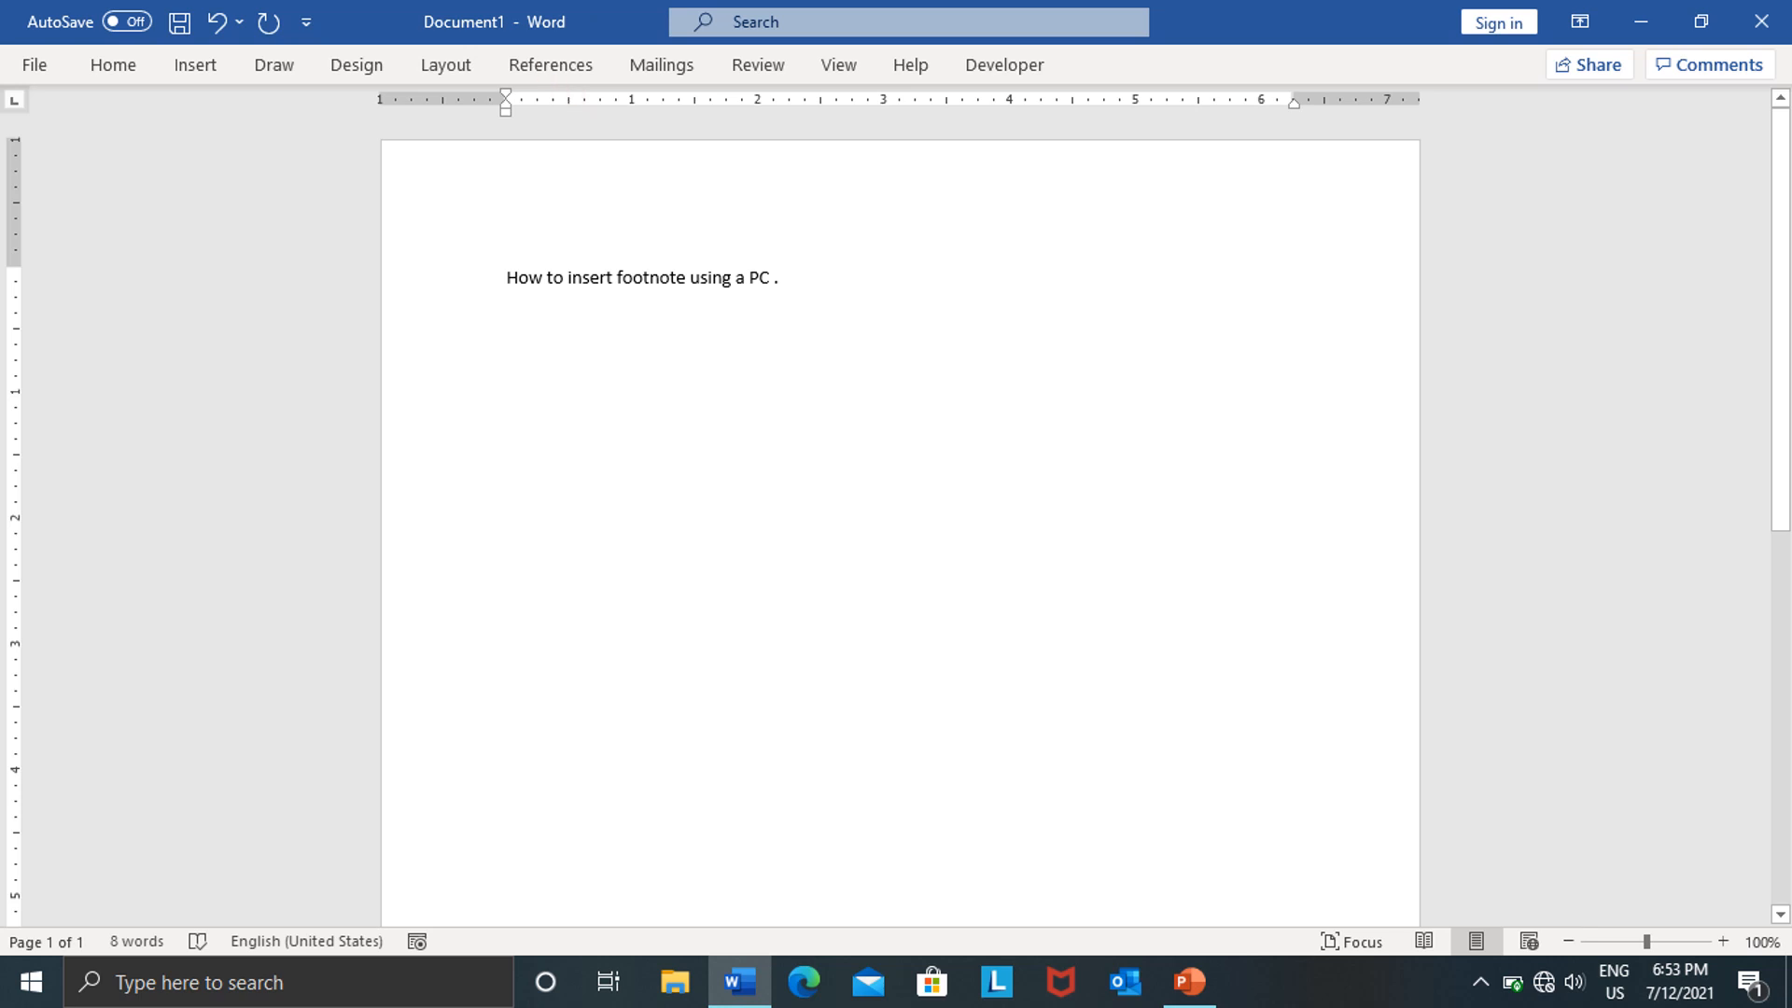
Step: Switch to the References ribbon and place the cursor at the end of the sentence
click(549, 66)
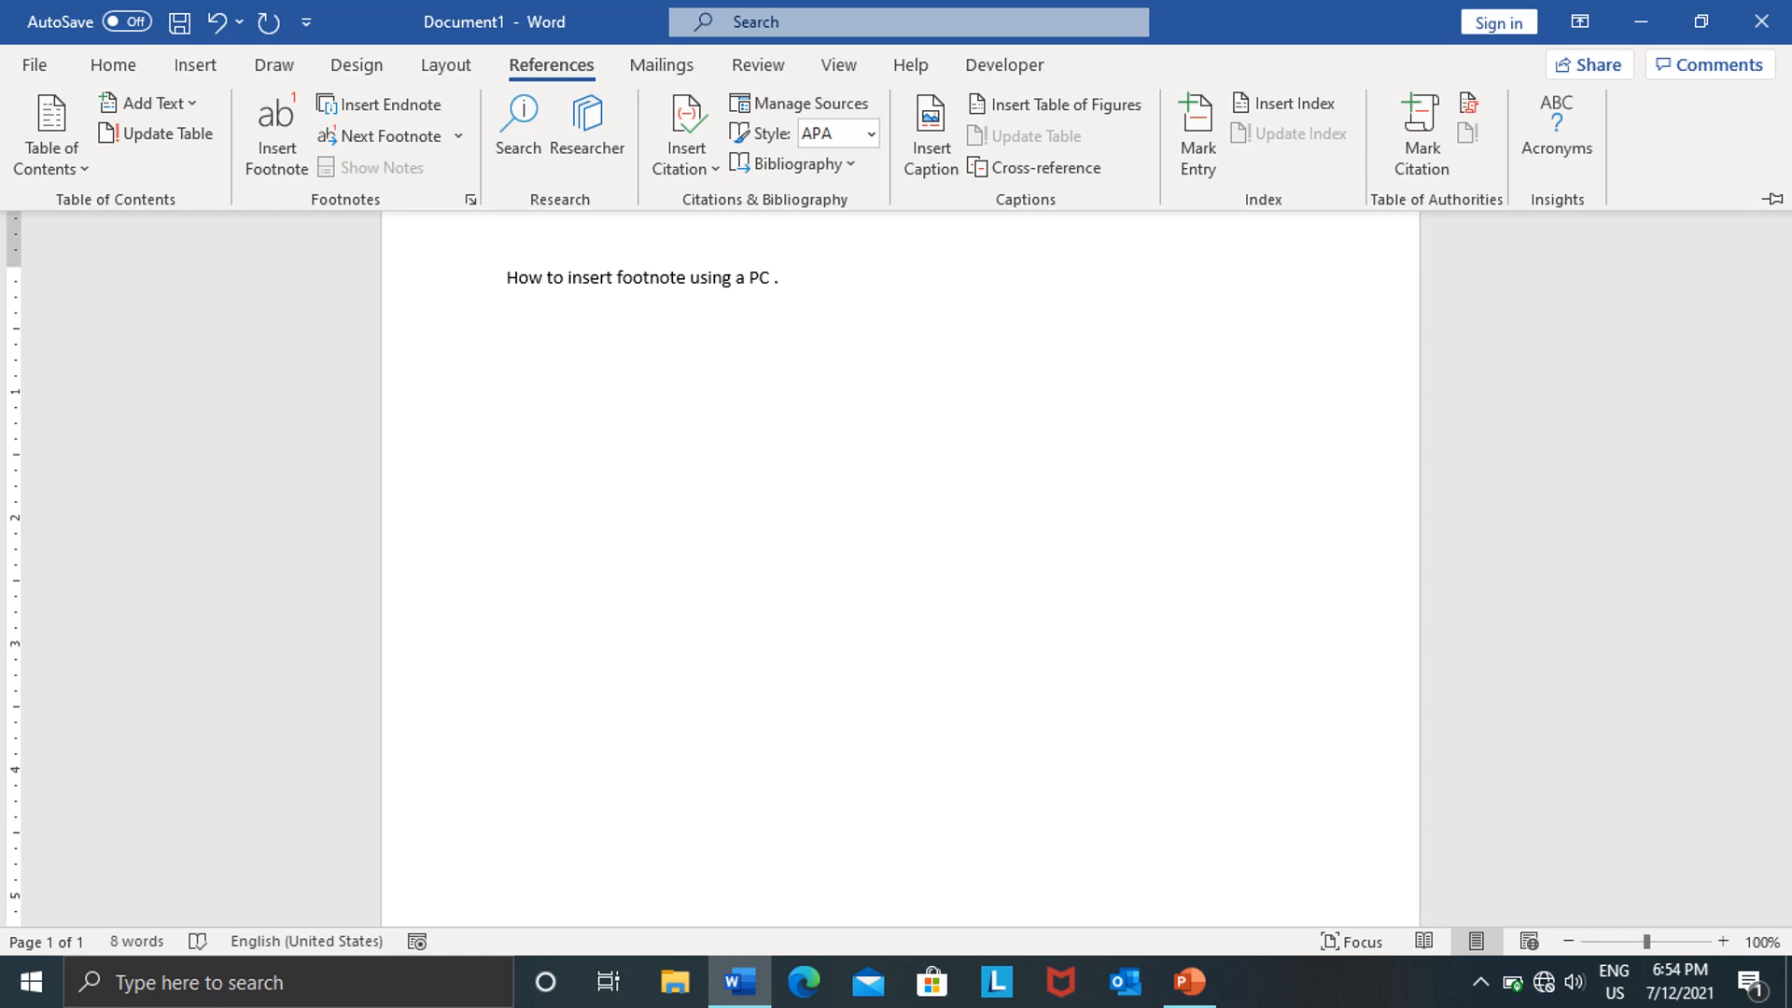
click(463, 305)
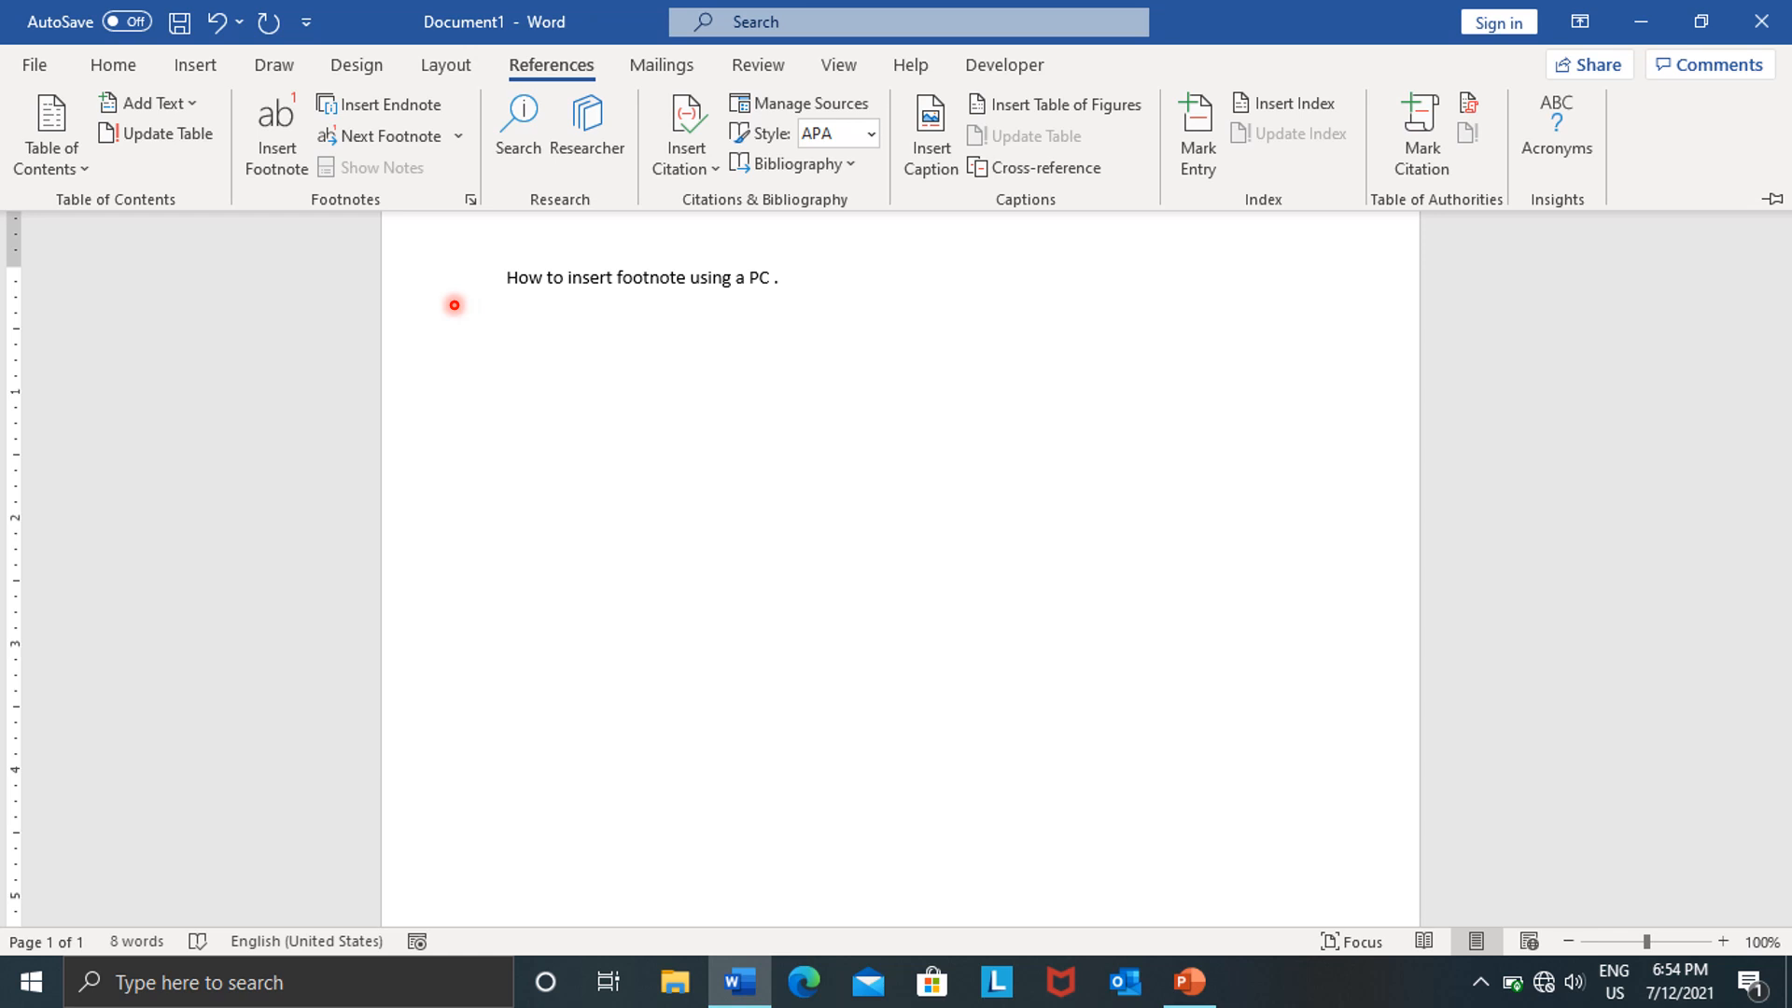
mouse_move(270, 210)
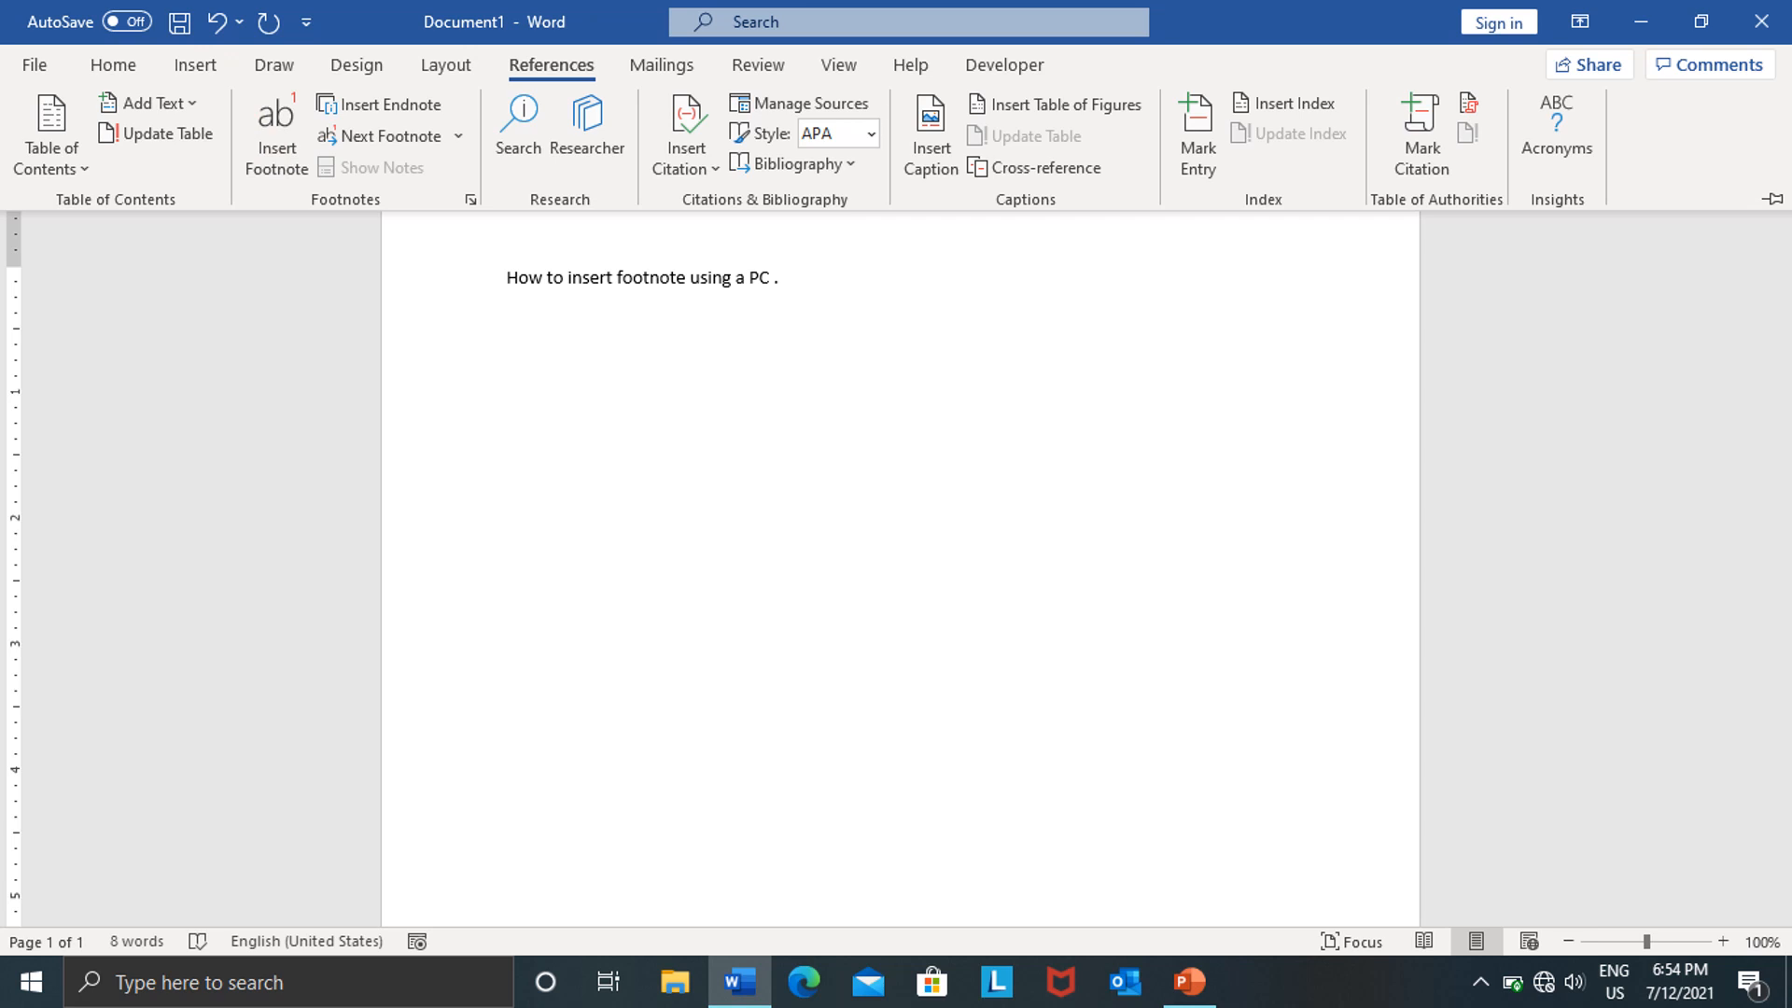
Step: Insert footnote 1 after the sentence using Insert Footnote
click(275, 129)
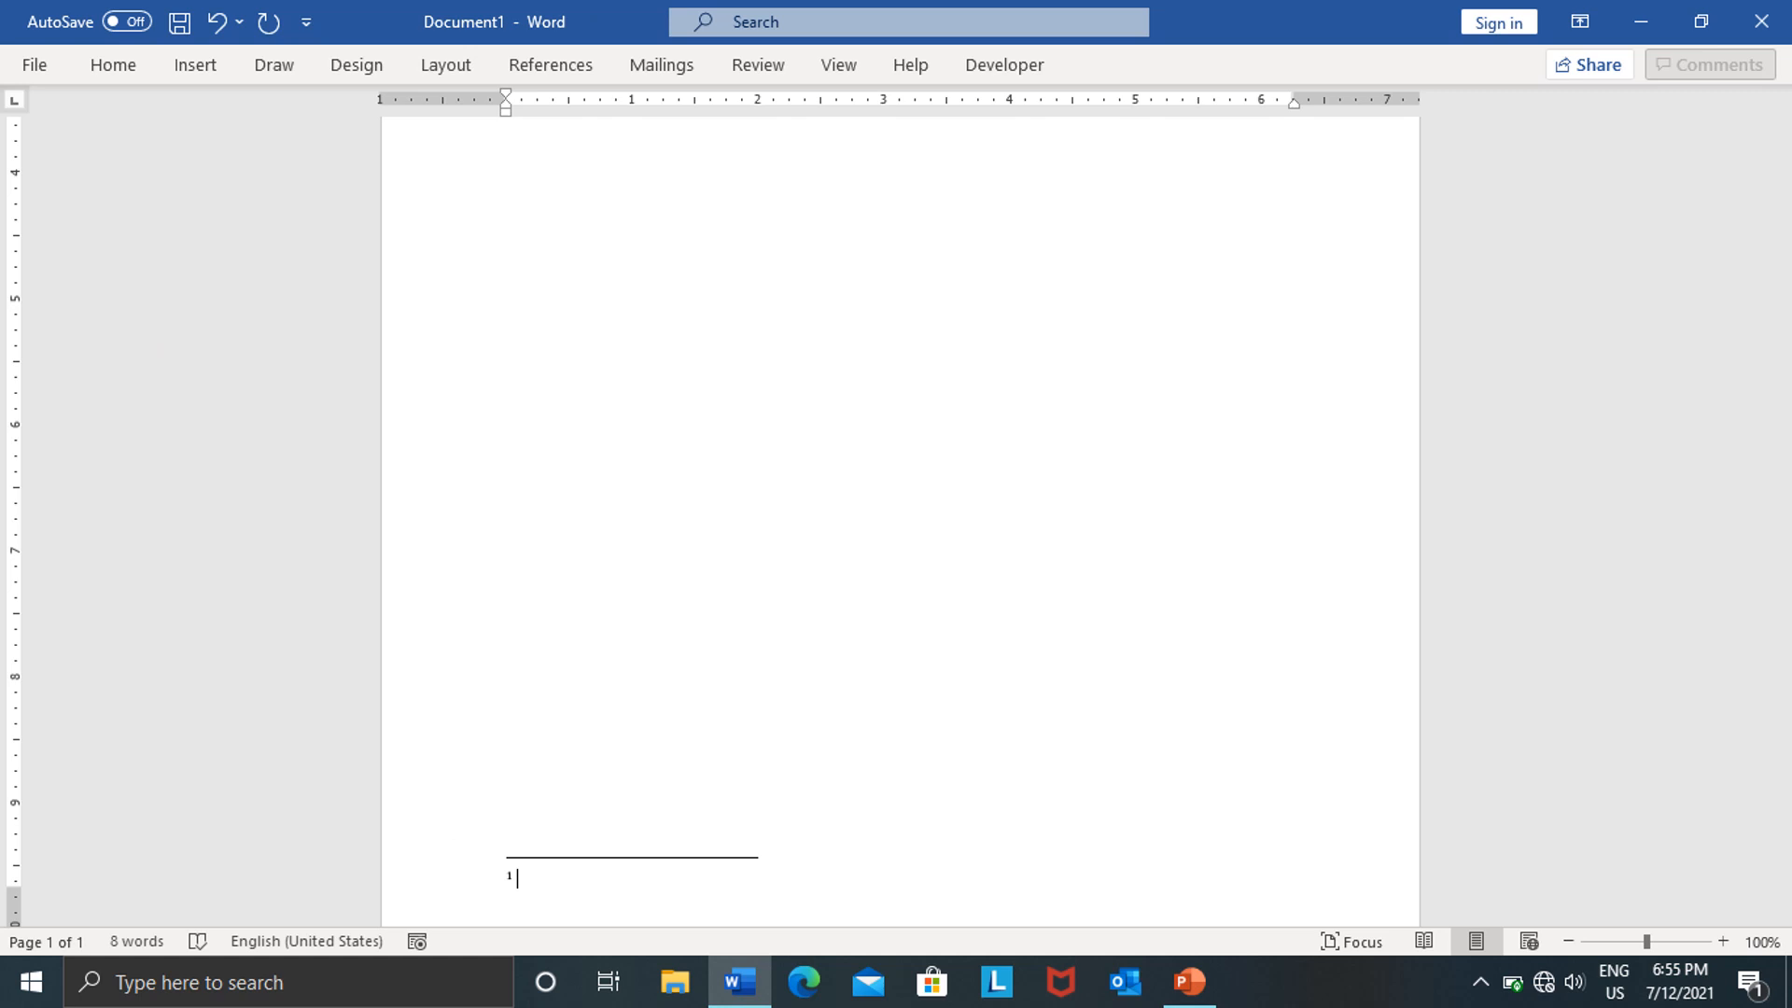
Step: Type 'ASSIGNMENT NUMBER 2' as the footnote text
text(ASSIGNMENT NUMBER 2)
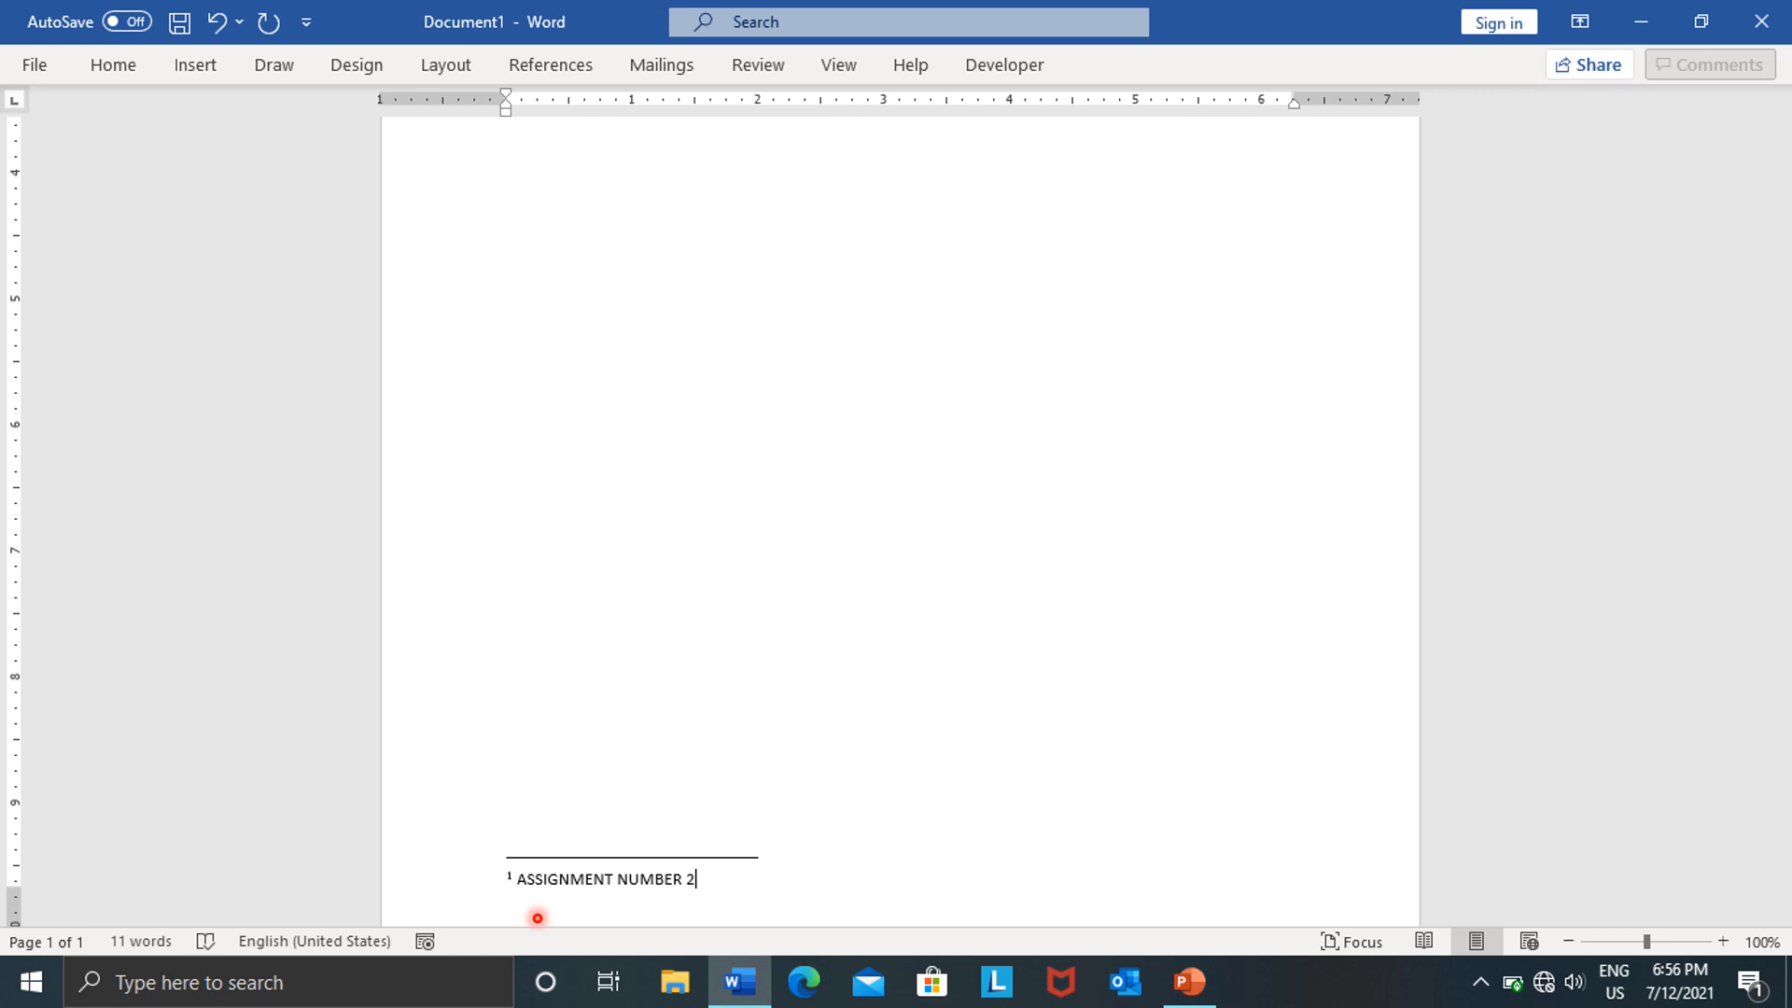
mouse_move(627, 913)
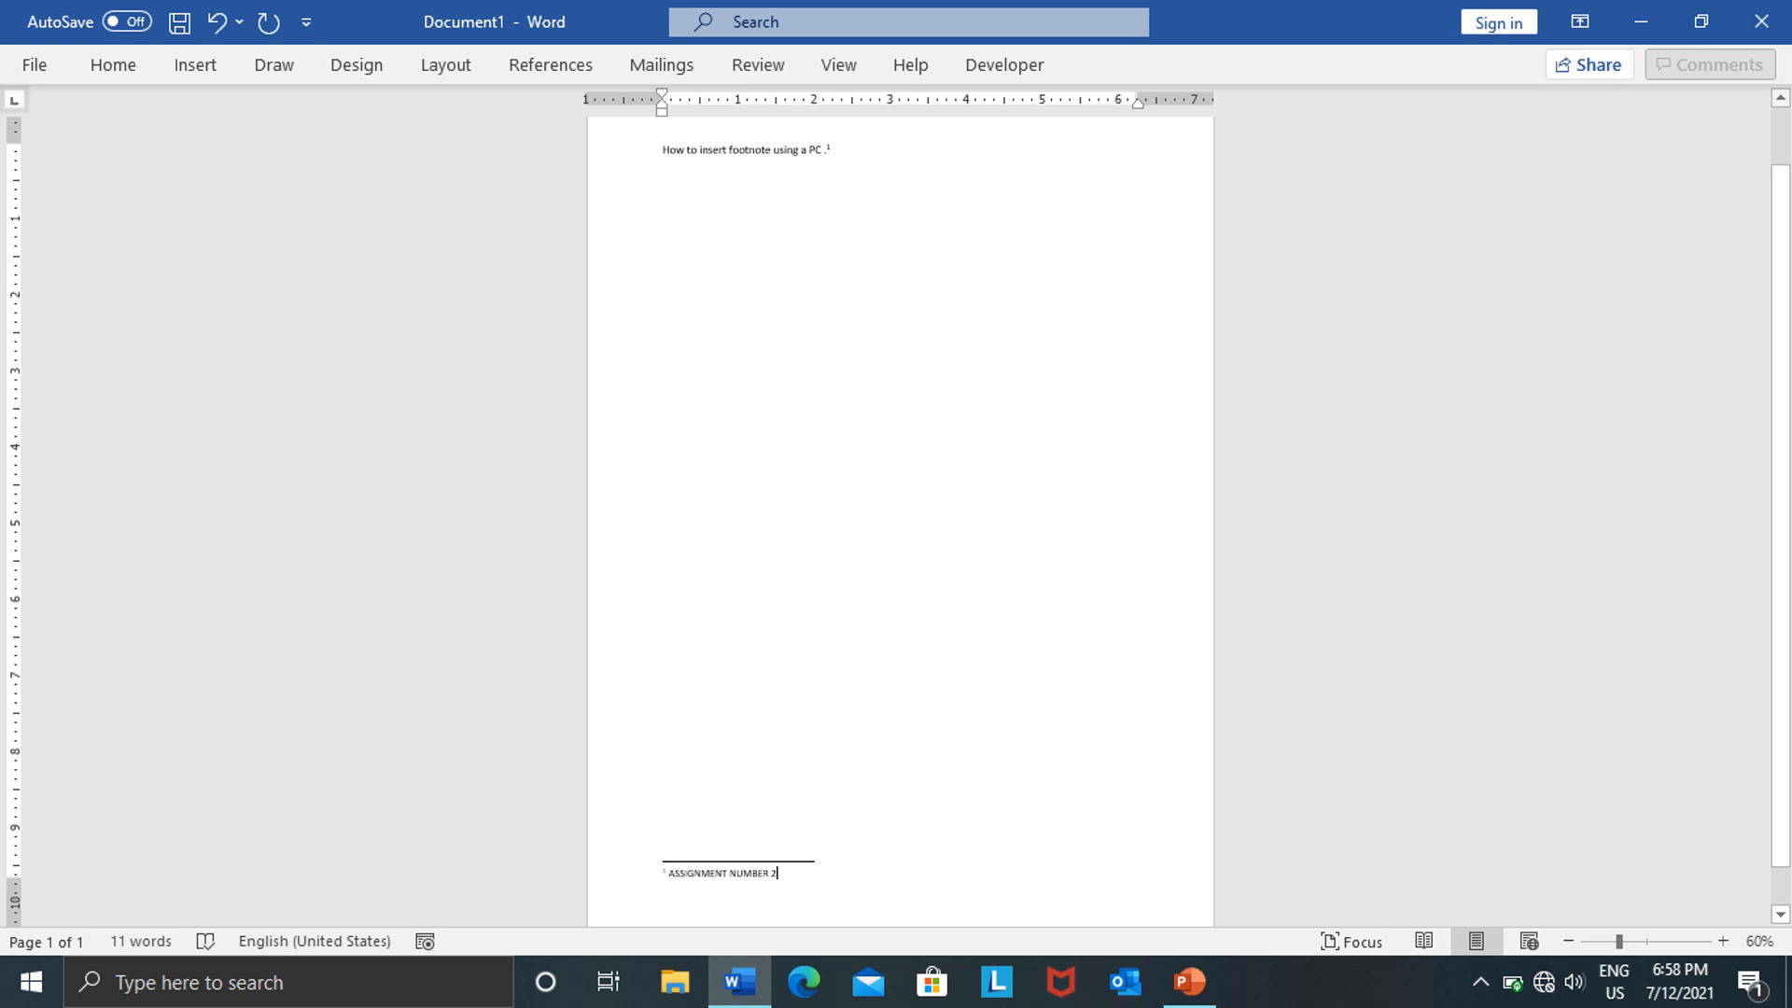
Step: Zoom out to 60% to see the whole page with marker 1 and its footnote
click(877, 215)
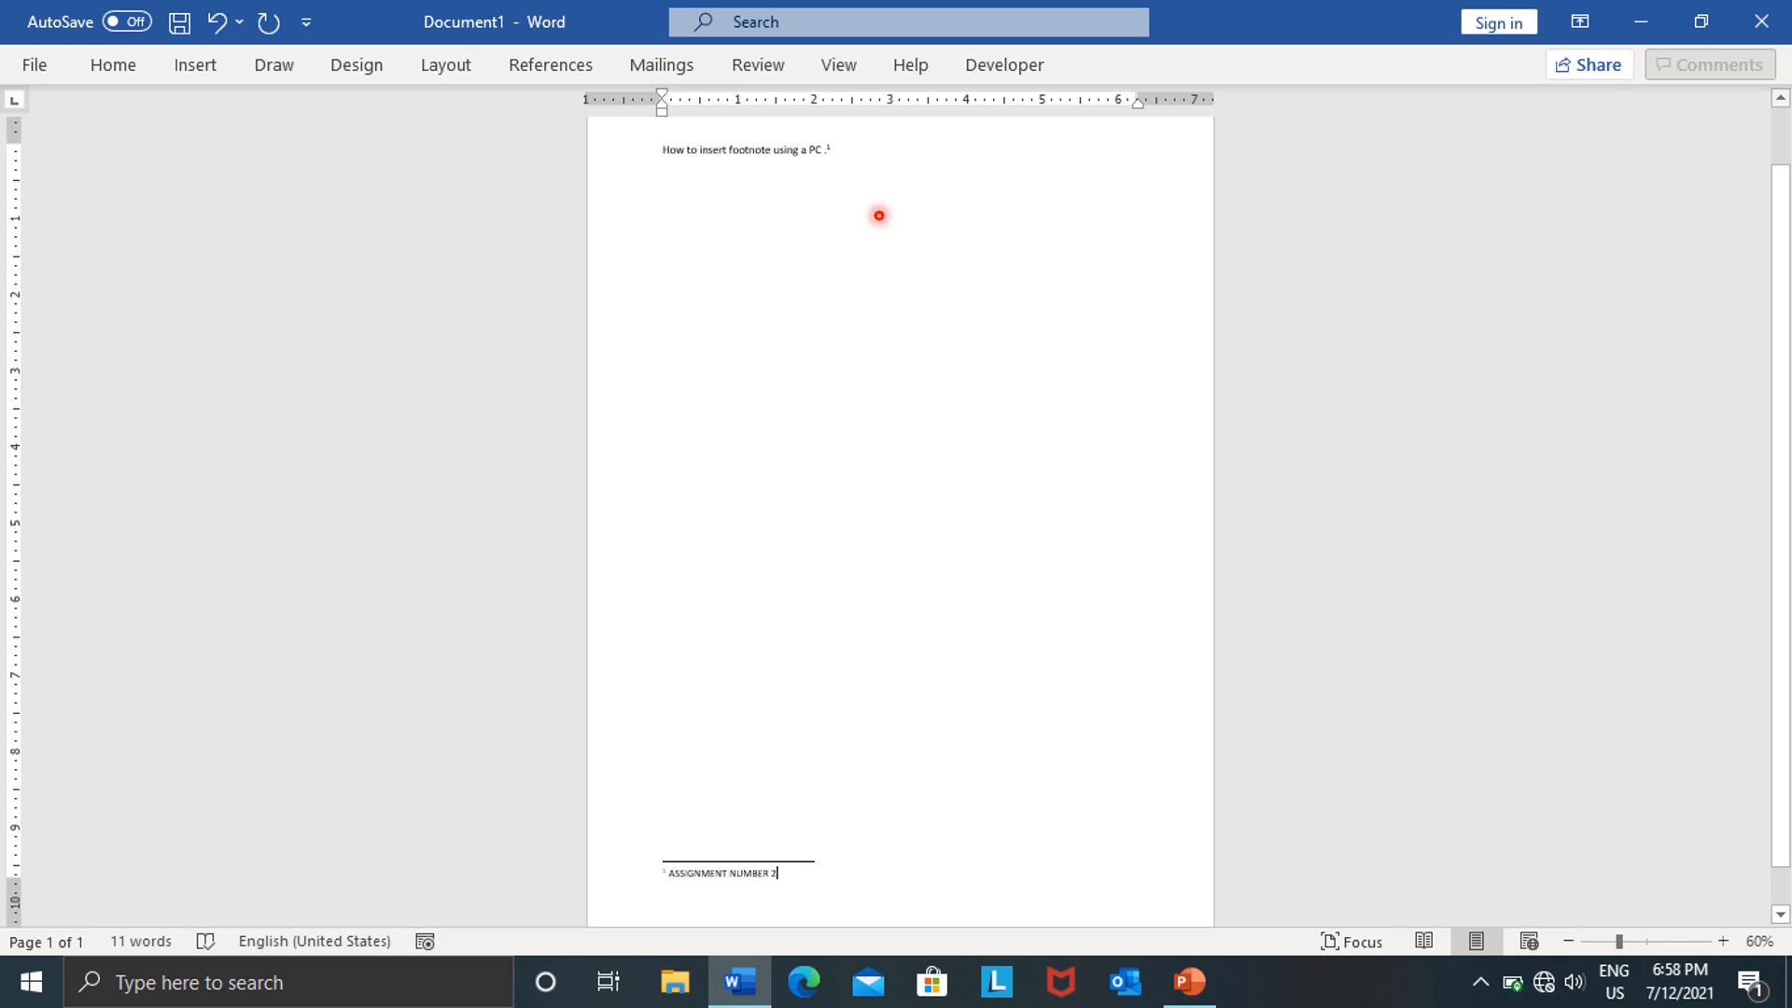
mouse_move(640, 898)
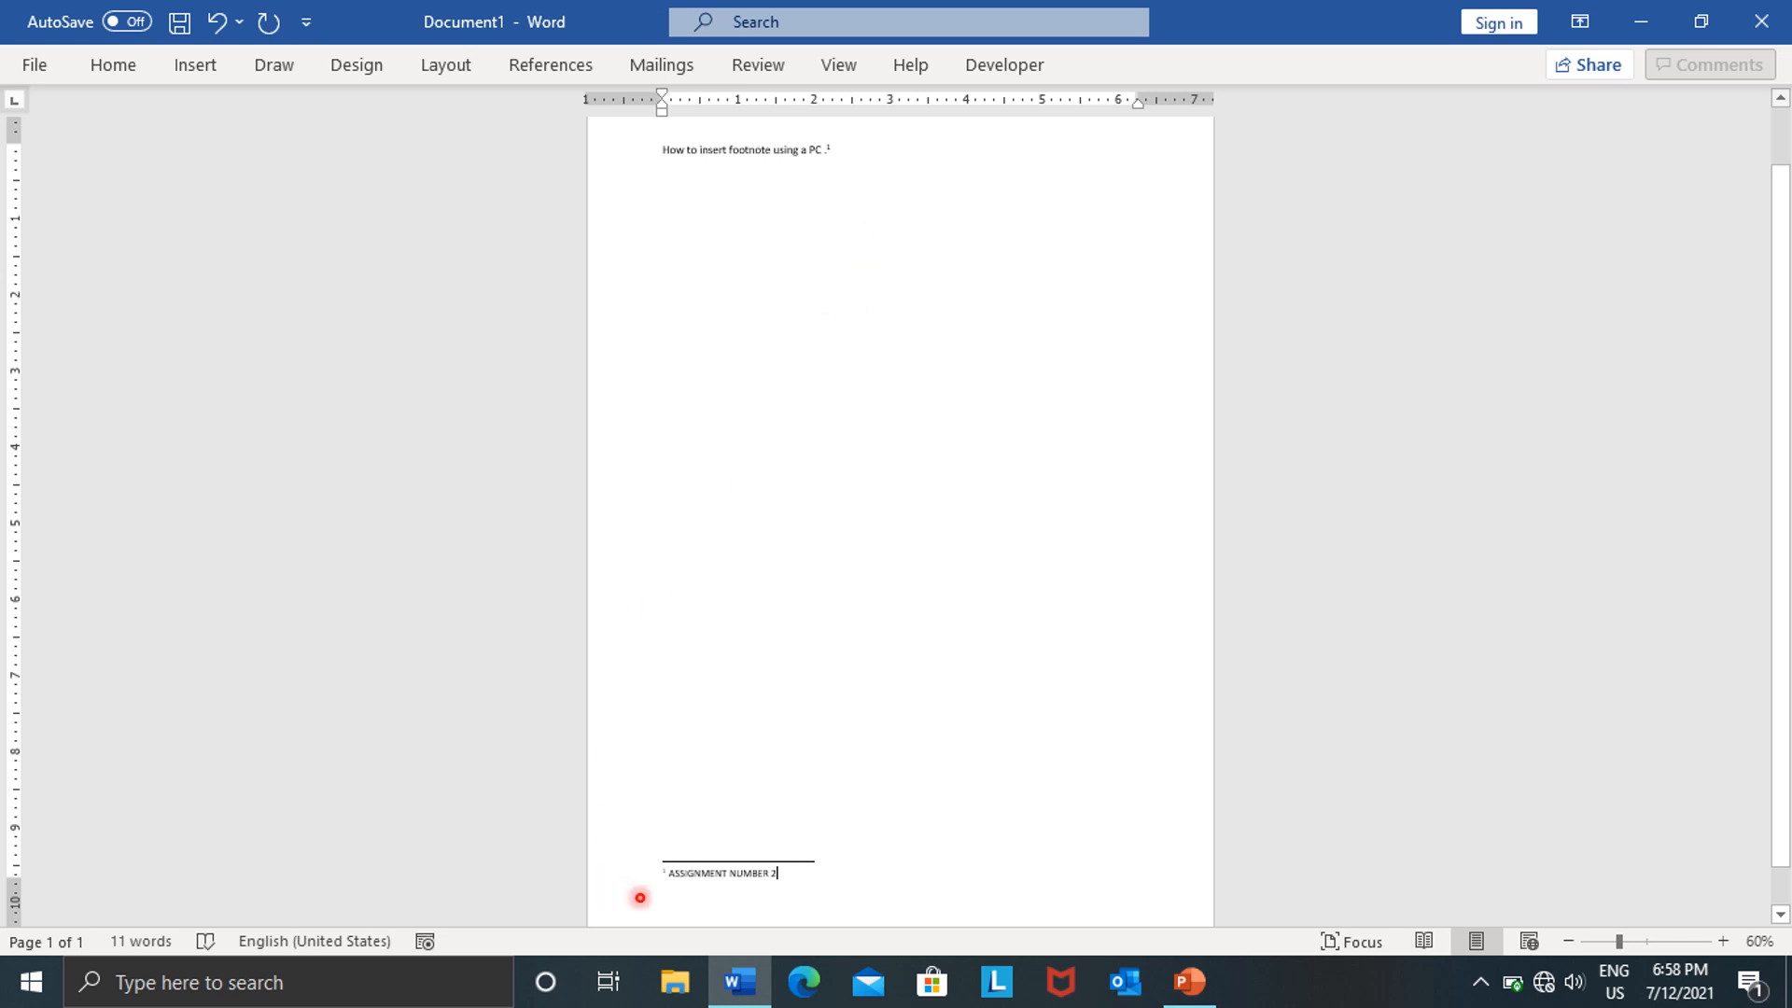
mouse_move(806, 190)
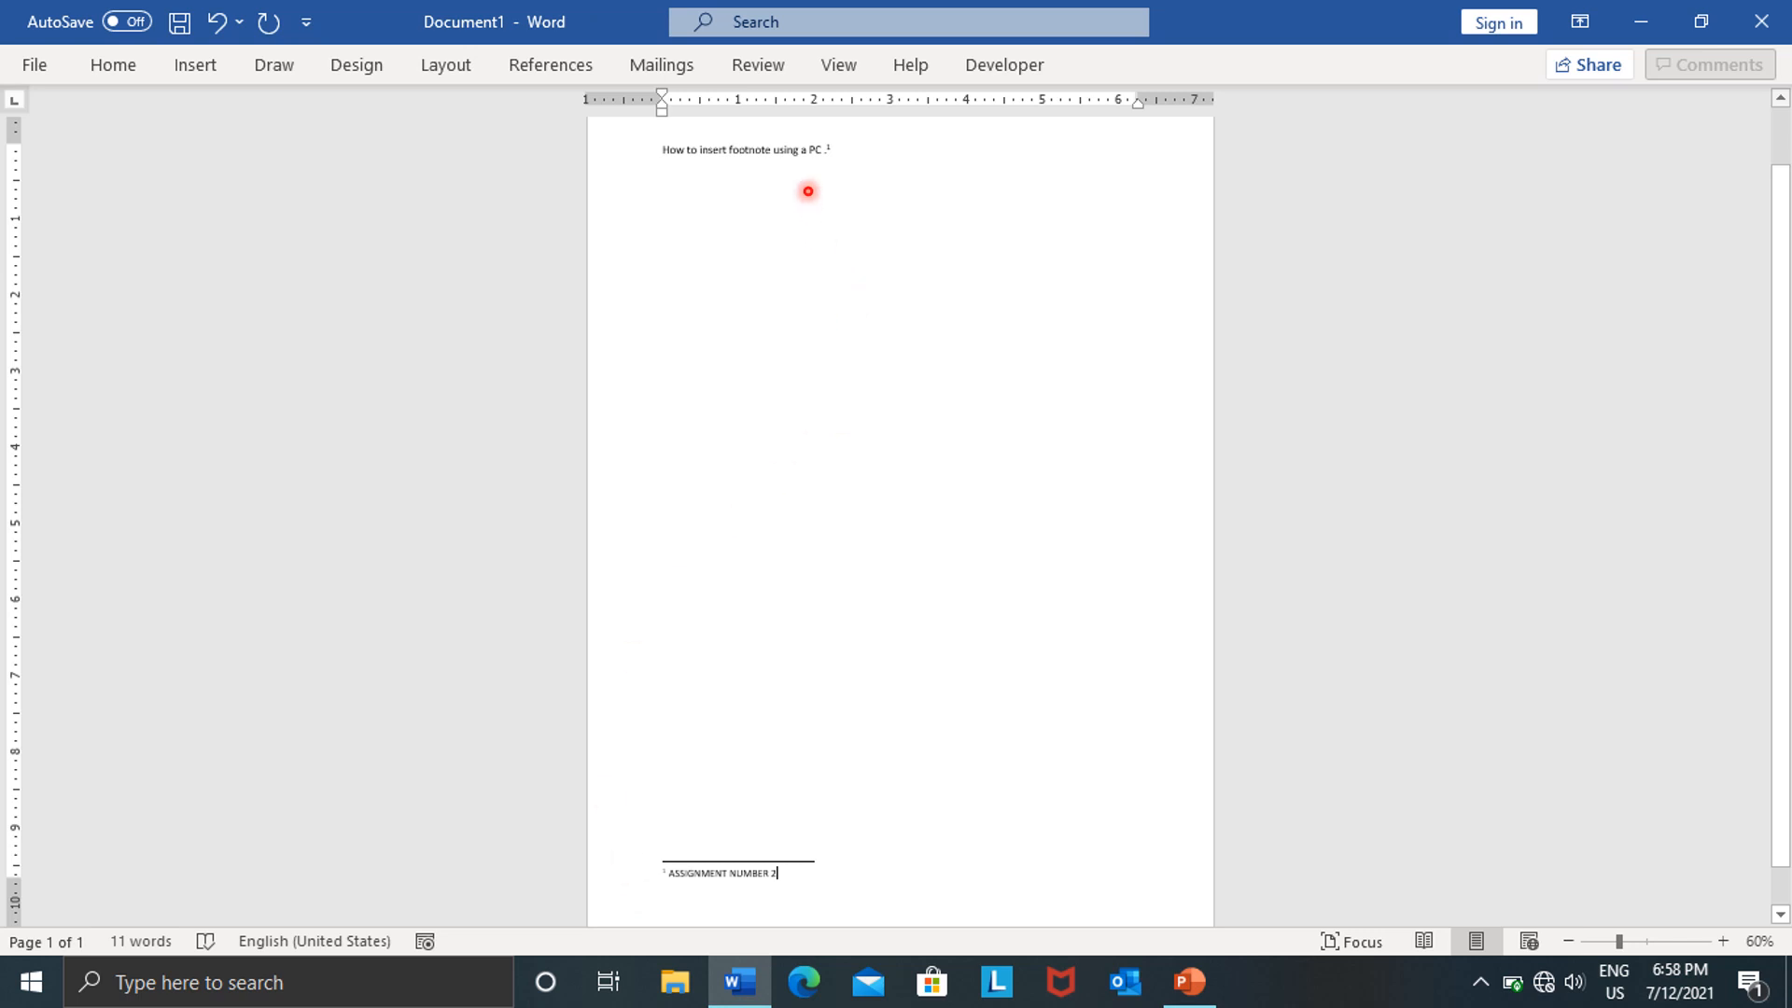
mouse_move(849, 168)
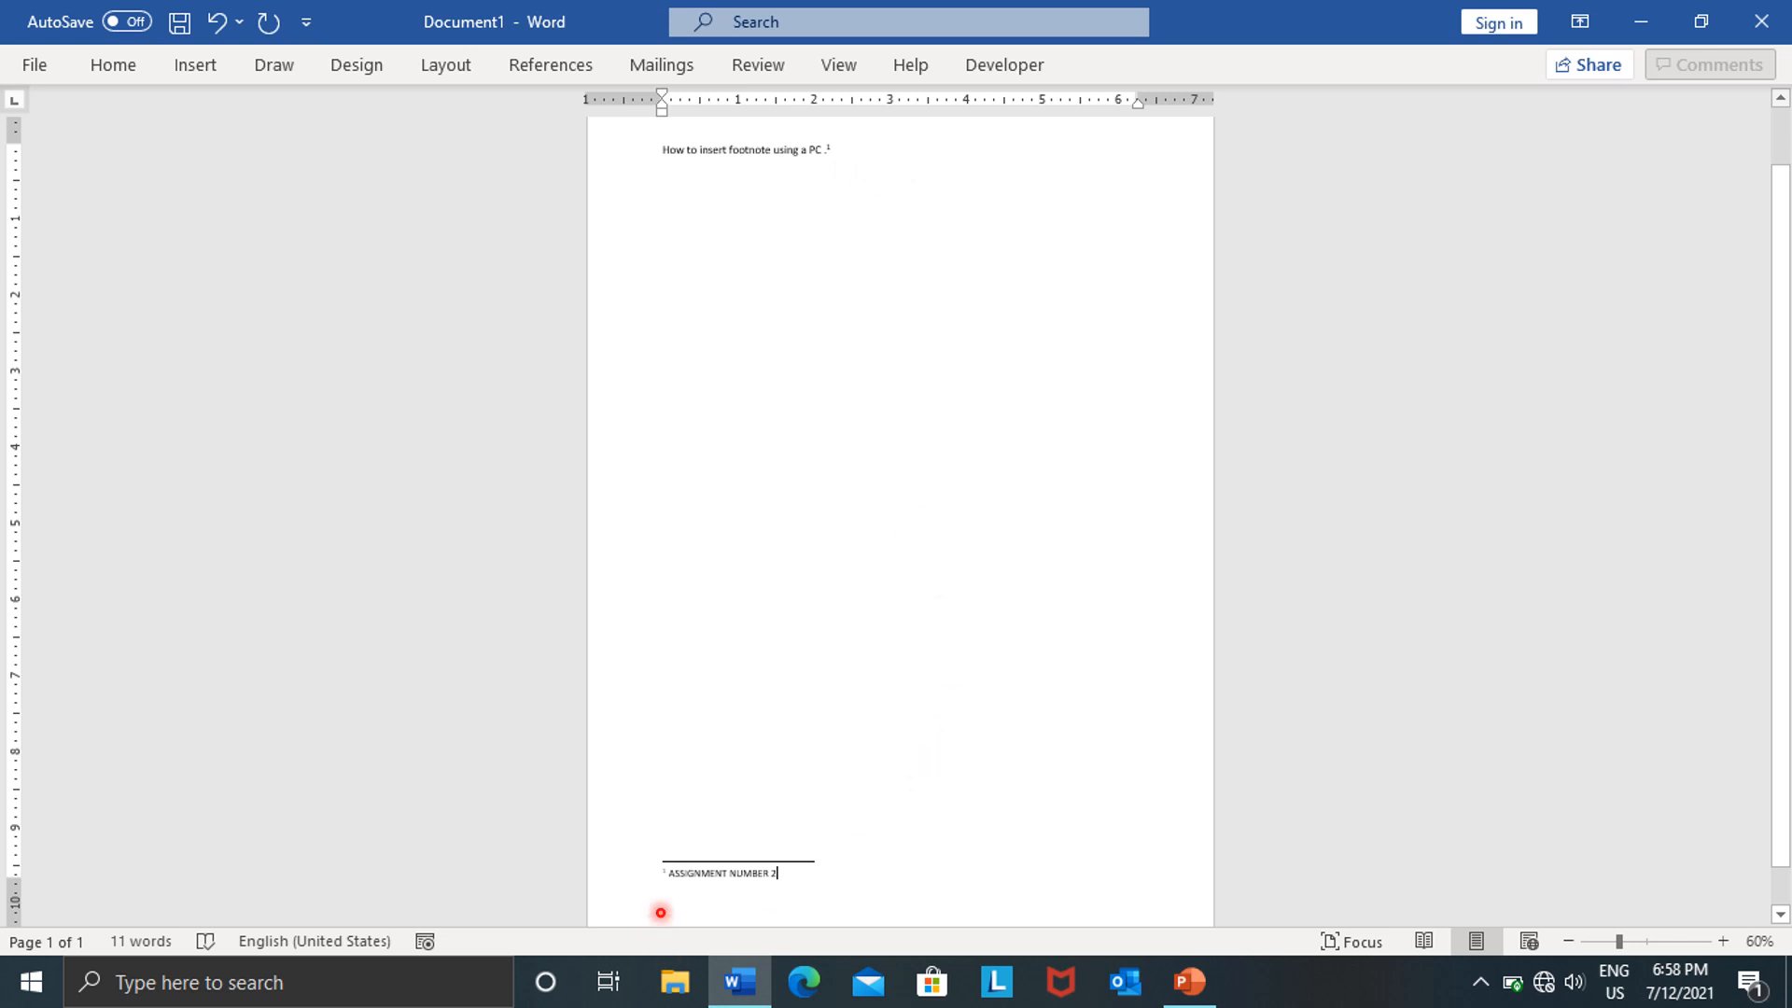
mouse_move(814, 905)
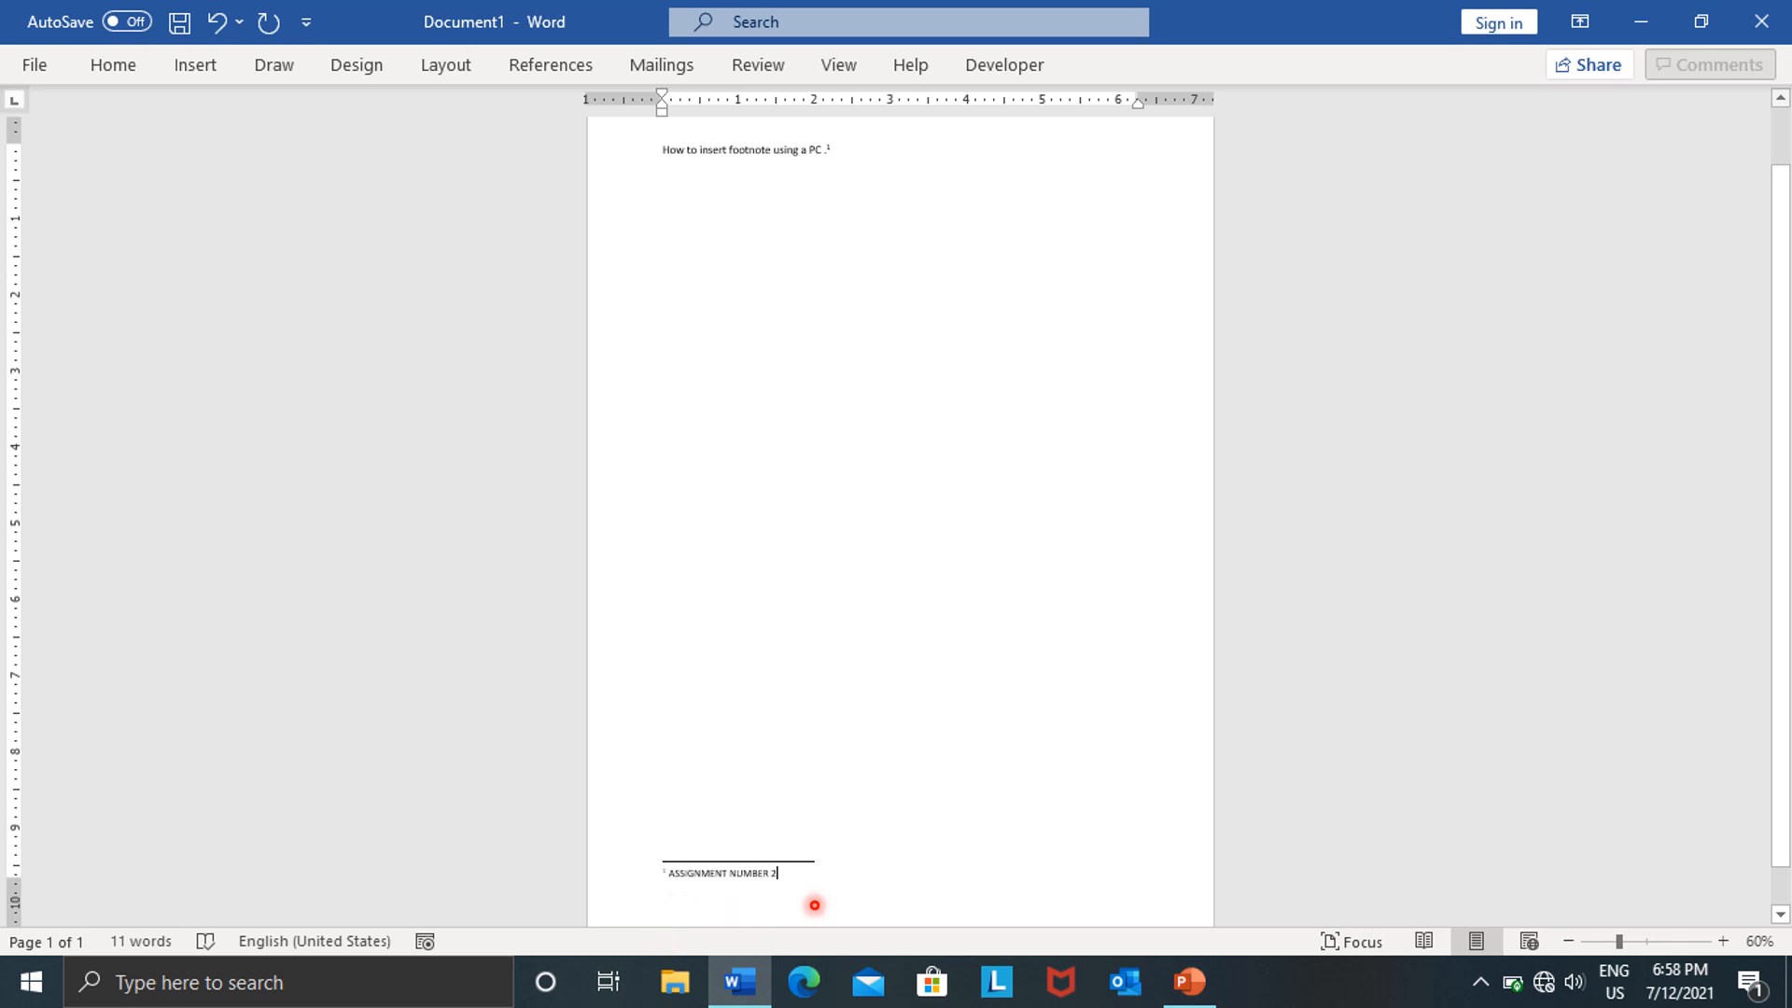